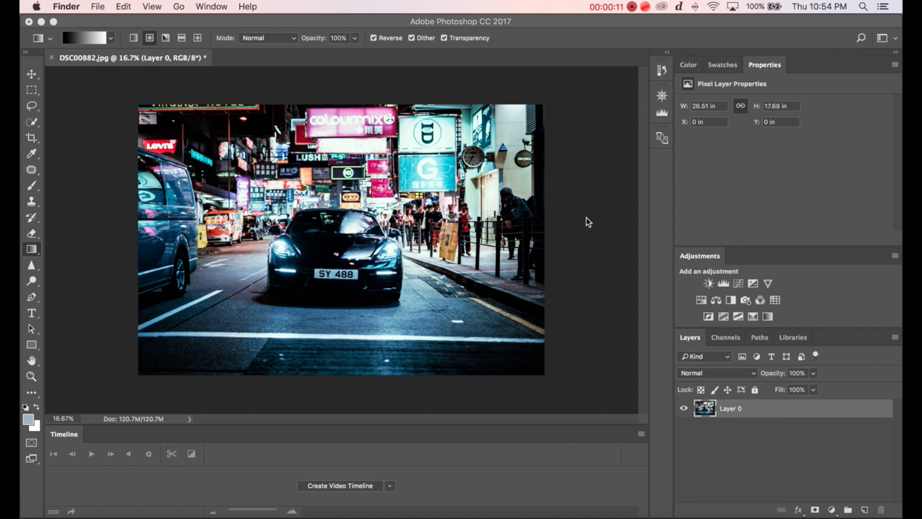
{"action": "mouse_move", "coordinate": [581, 225]}
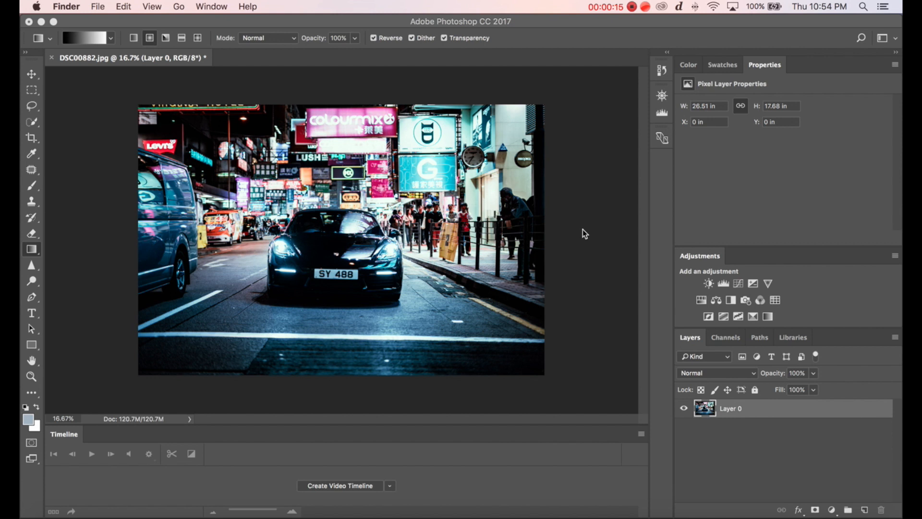
{"action": "mouse_move", "coordinate": [593, 230]}
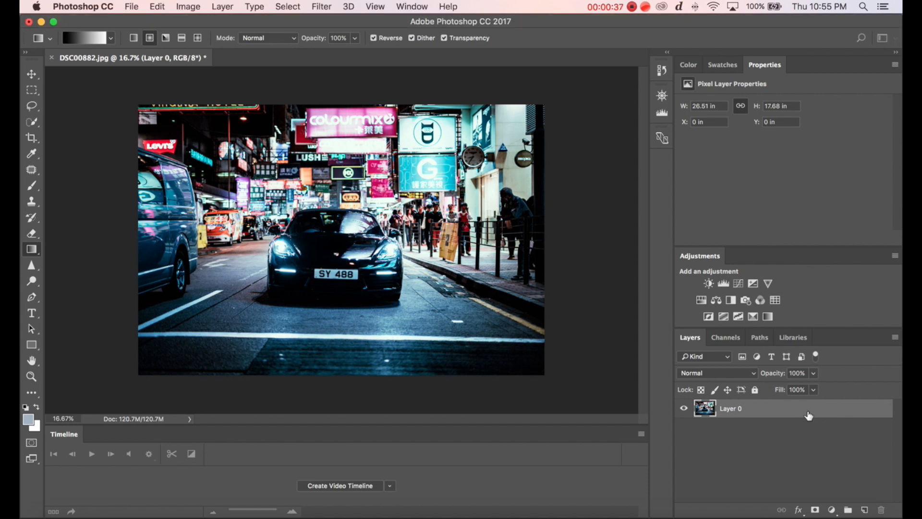
- Duplicate Layer 0 as Layer 0 copy and hide the copy above the original
{"action": "right_click", "coordinate": [730, 408]}
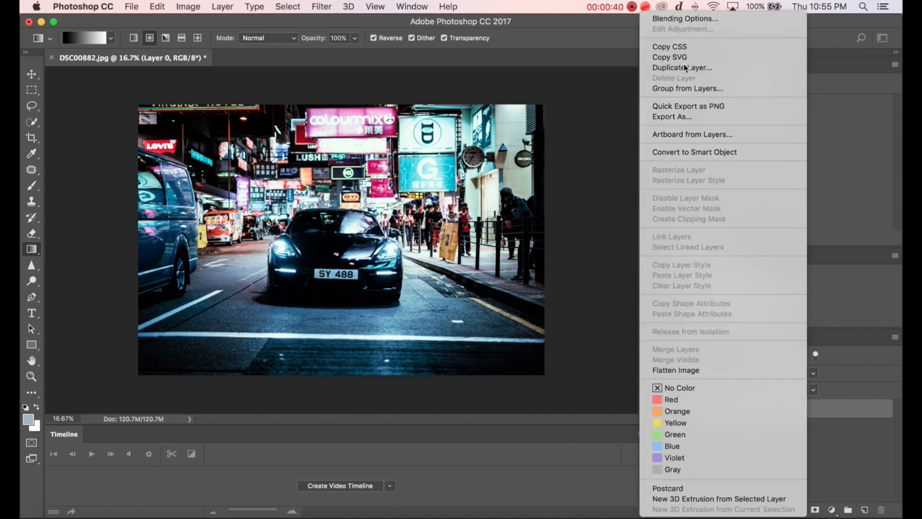
{"action": "left_click", "coordinate": [682, 67]}
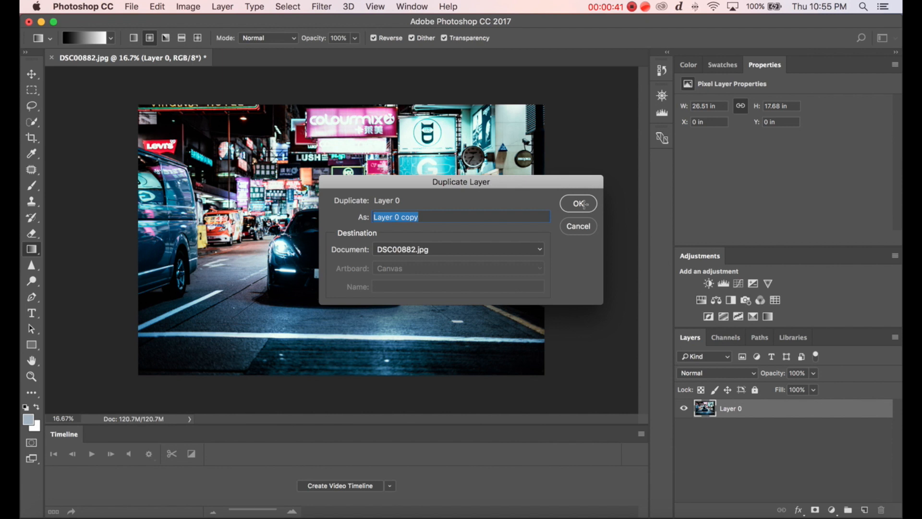
{"action": "left_click", "coordinate": [577, 203]}
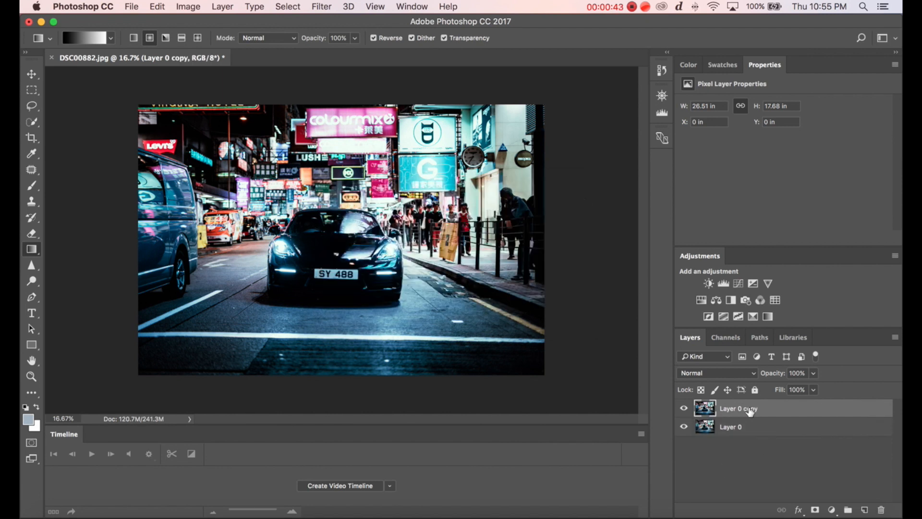
{"action": "left_click", "coordinate": [683, 408]}
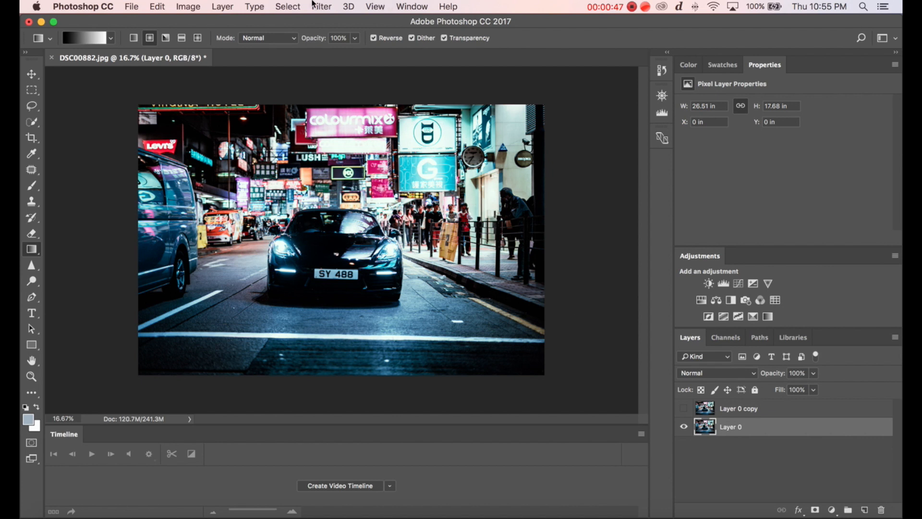
- Apply a Zoom Radial Blur of amount 15, Good quality, to the original layer
{"action": "left_click", "coordinate": [321, 6]}
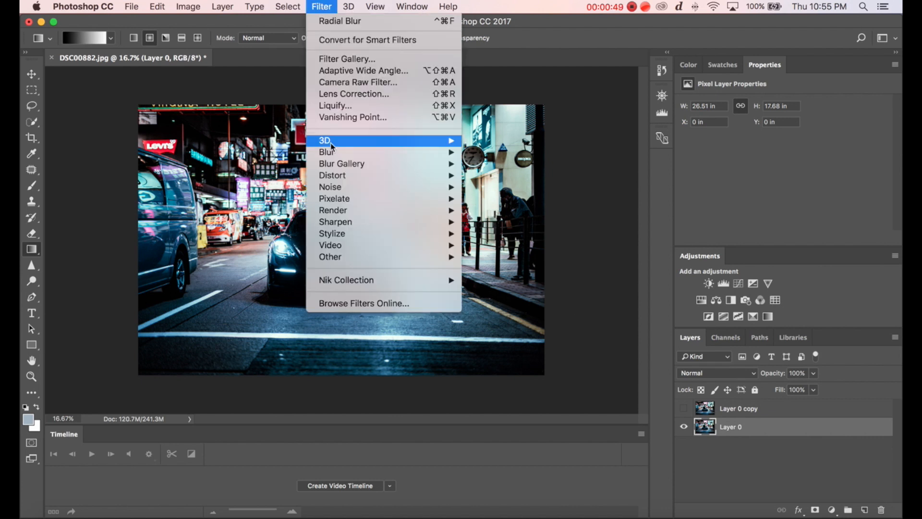
{"action": "mouse_move", "coordinate": [327, 152]}
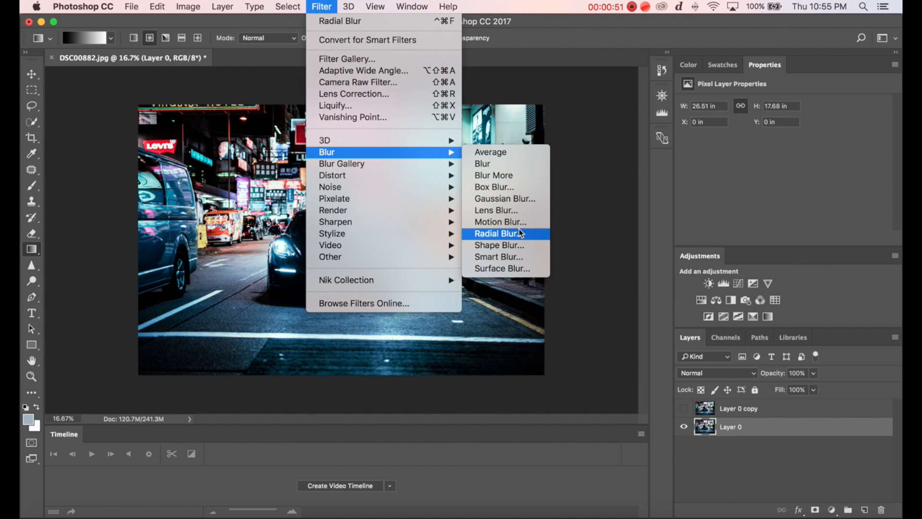
{"action": "left_click", "coordinate": [500, 233]}
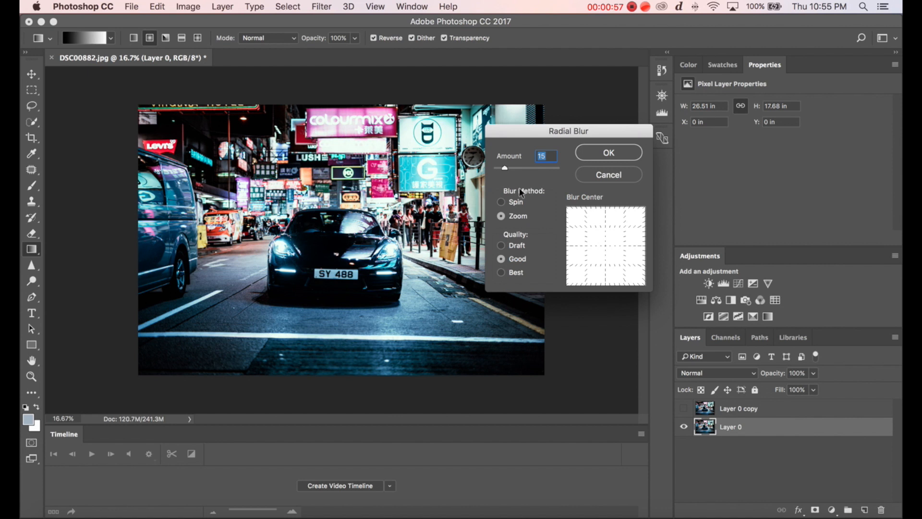
{"action": "mouse_move", "coordinate": [514, 237]}
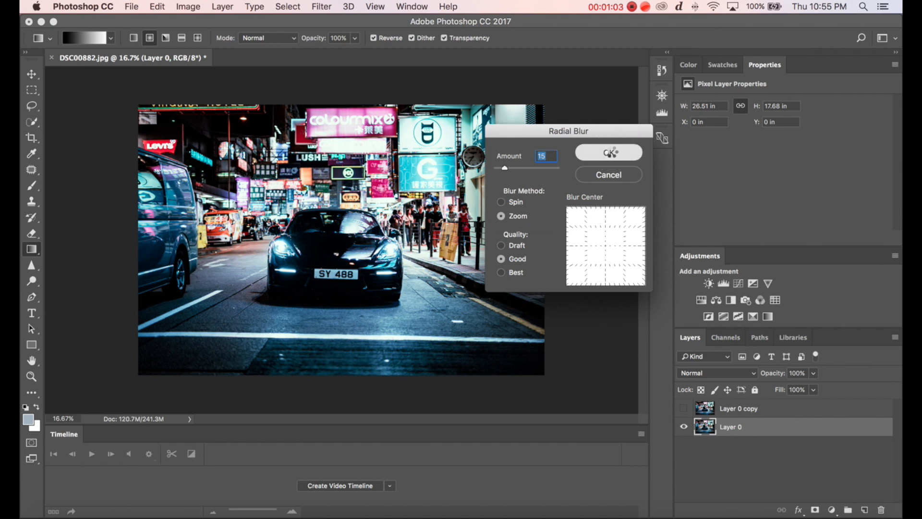
{"action": "left_click", "coordinate": [608, 153]}
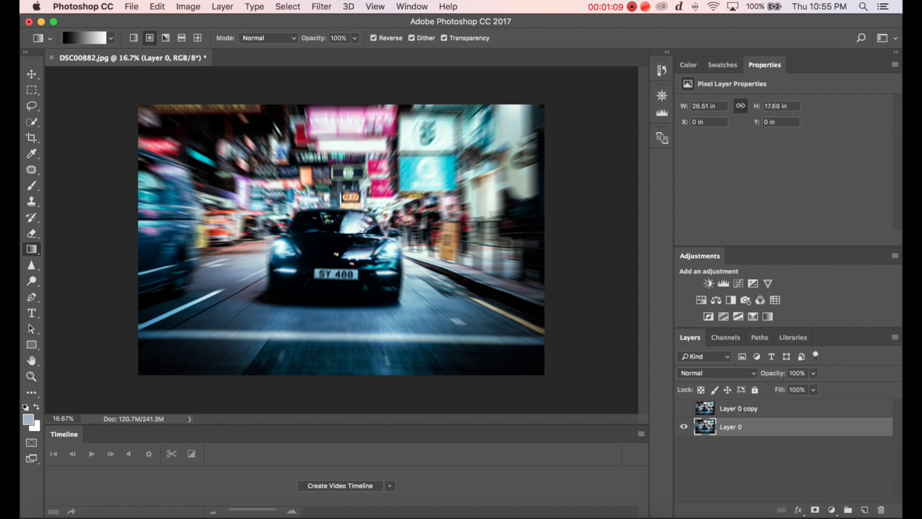
{"action": "mouse_move", "coordinate": [328, 154]}
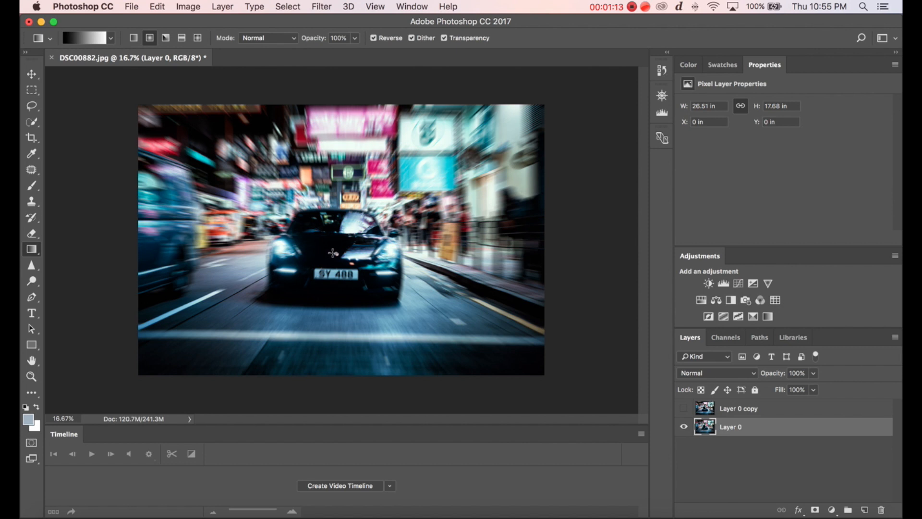
{"action": "mouse_move", "coordinate": [323, 222]}
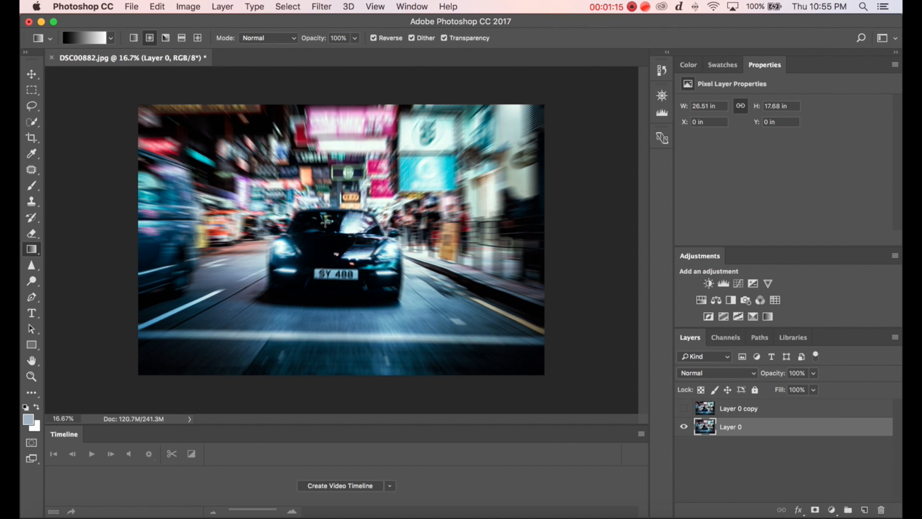
{"action": "mouse_move", "coordinate": [334, 251]}
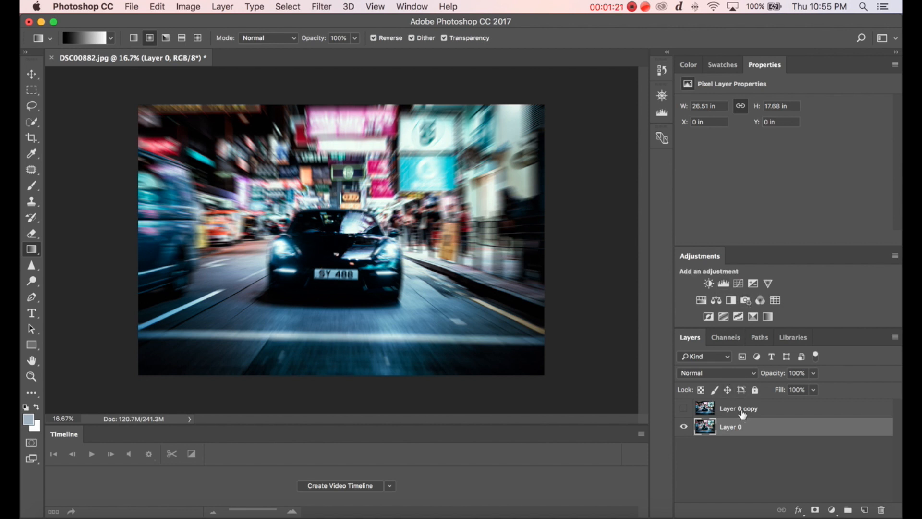
- Show Layer 0 copy again, add a white layer mask, and ready the Gradient tool
{"action": "left_click", "coordinate": [738, 408]}
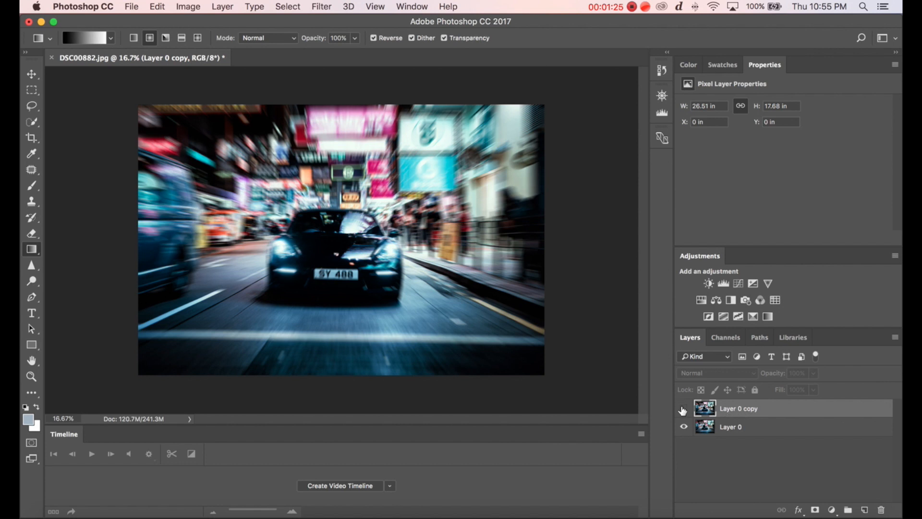
{"action": "left_click", "coordinate": [683, 408]}
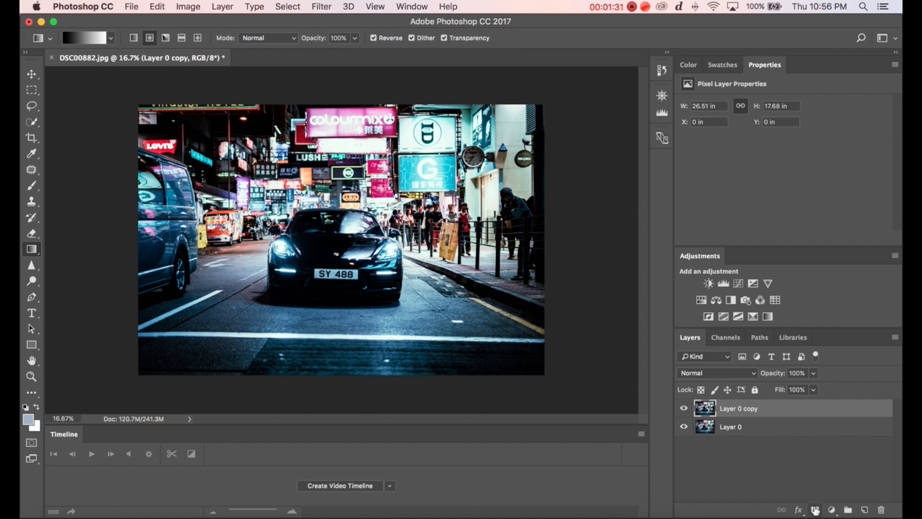
{"action": "left_click", "coordinate": [815, 509]}
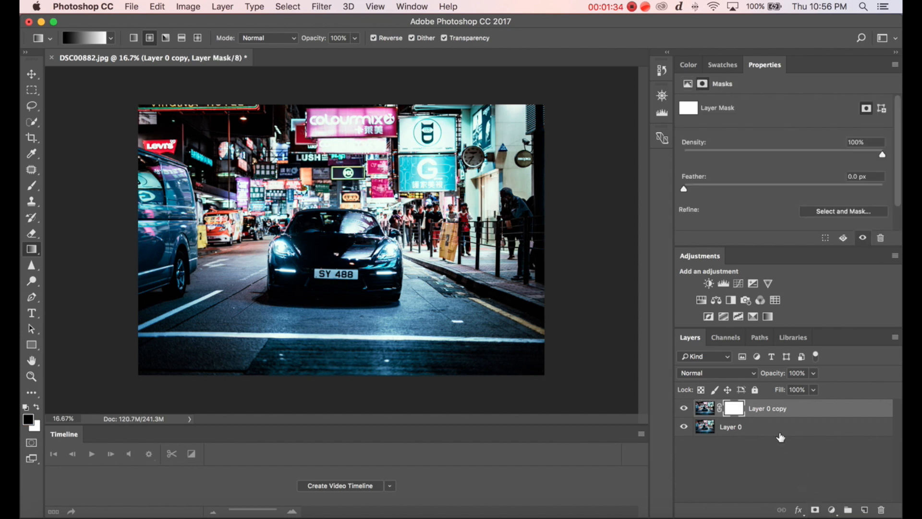
{"action": "key", "text": "g"}
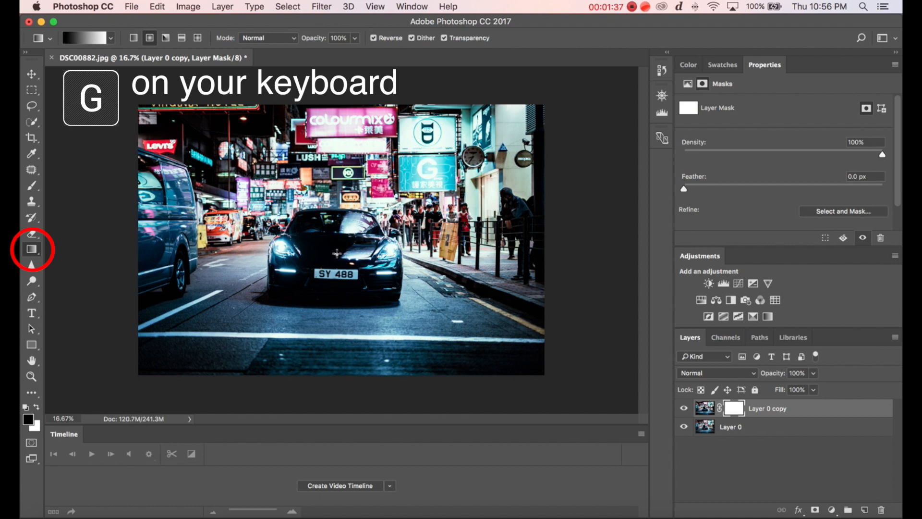
- Keep the Gradient tool active for painting the car-centred mask gradient
{"action": "key", "text": "g"}
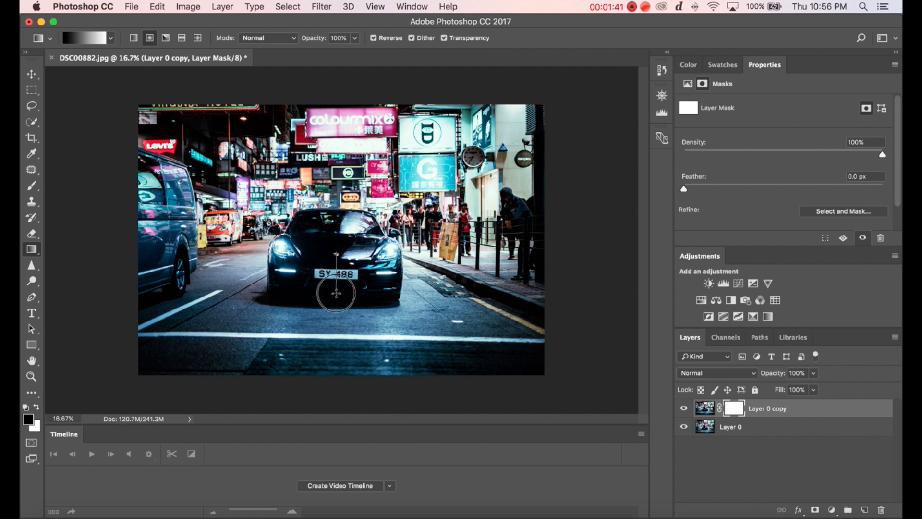
{"action": "mouse_move", "coordinate": [336, 315]}
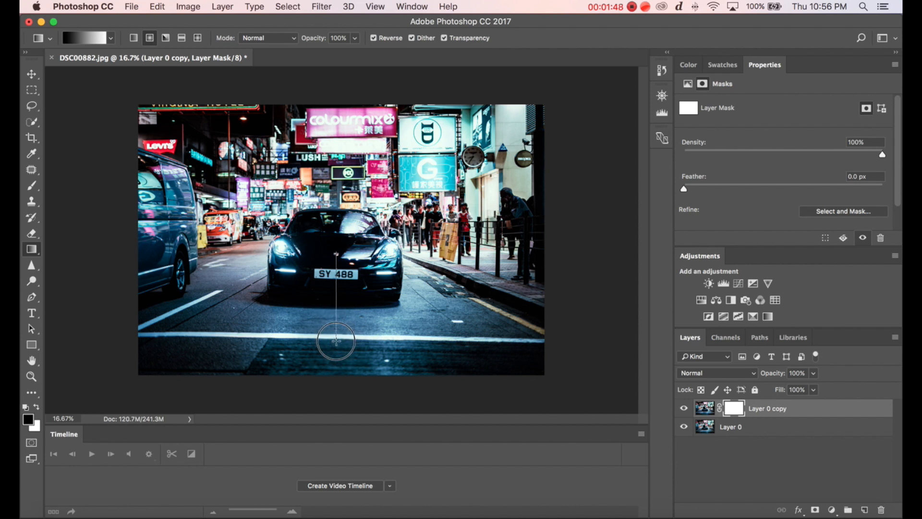
{"action": "mouse_move", "coordinate": [337, 346]}
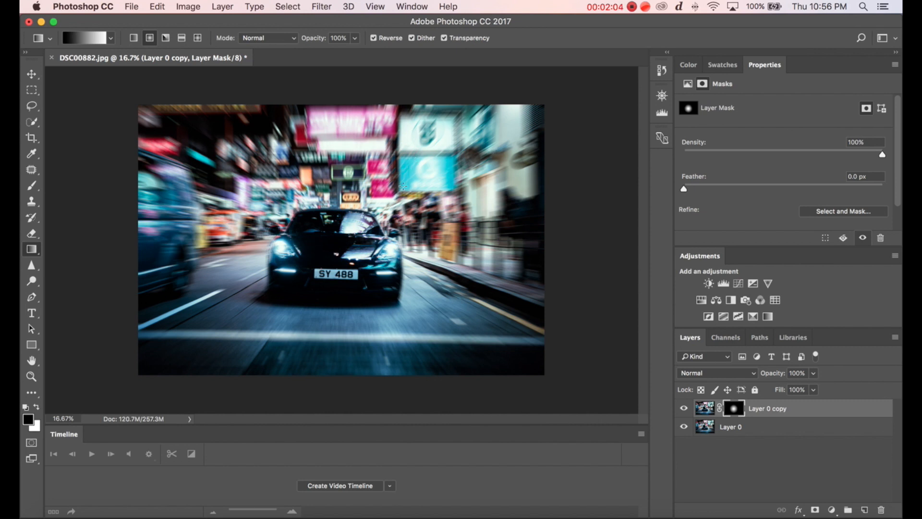
{"action": "mouse_move", "coordinate": [363, 199]}
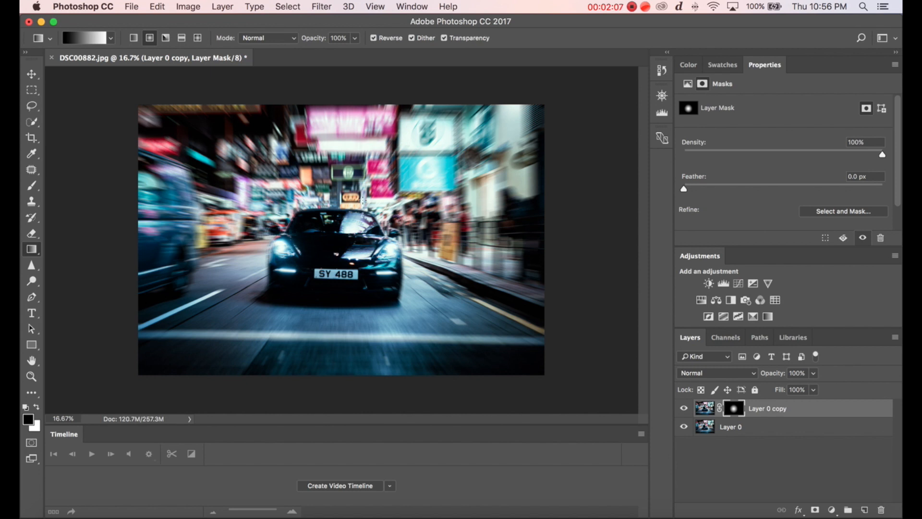